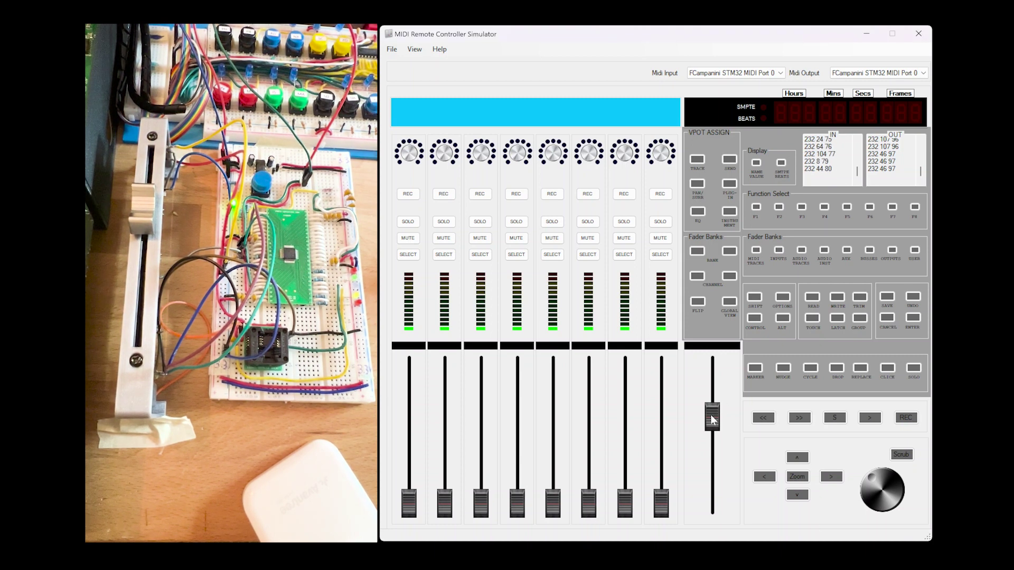
Move the master fader slightly so the new MIDI values appear in the OUT log.
drag(712, 414, 711, 456)
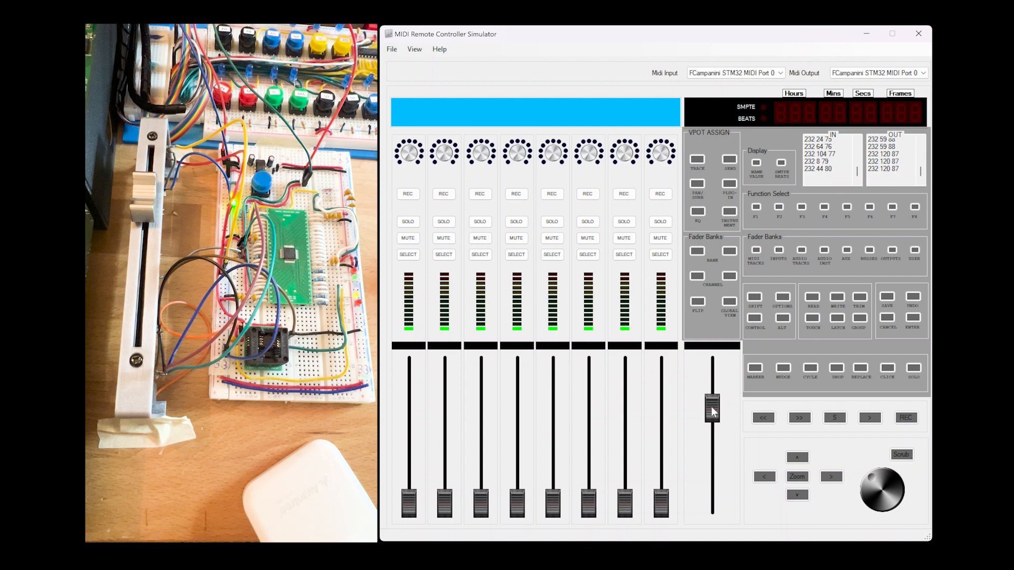
Sweep the master fader down near the bottom and back to mid-travel, the hardware fader following.
drag(712, 404, 712, 466)
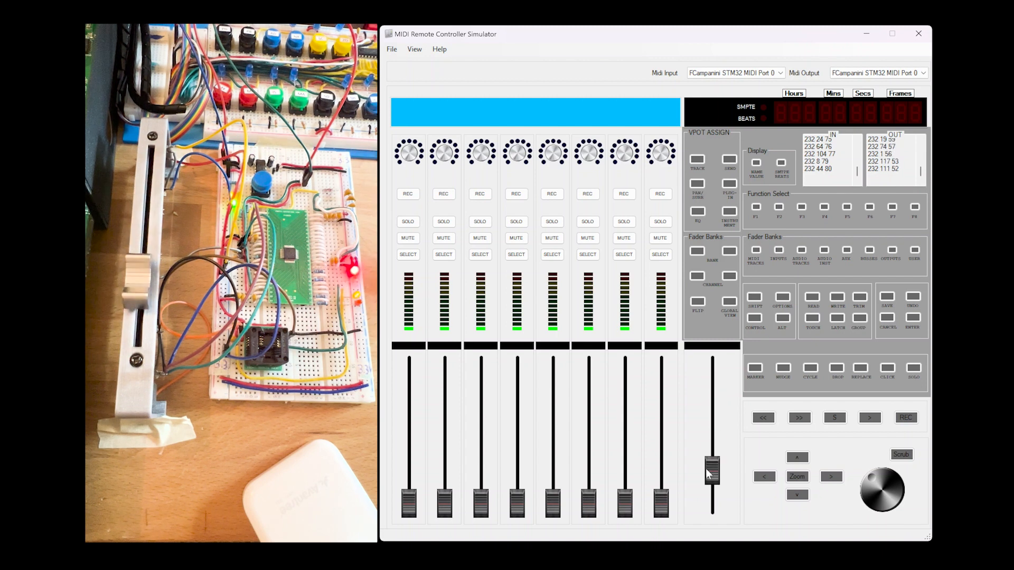
drag(712, 466, 712, 421)
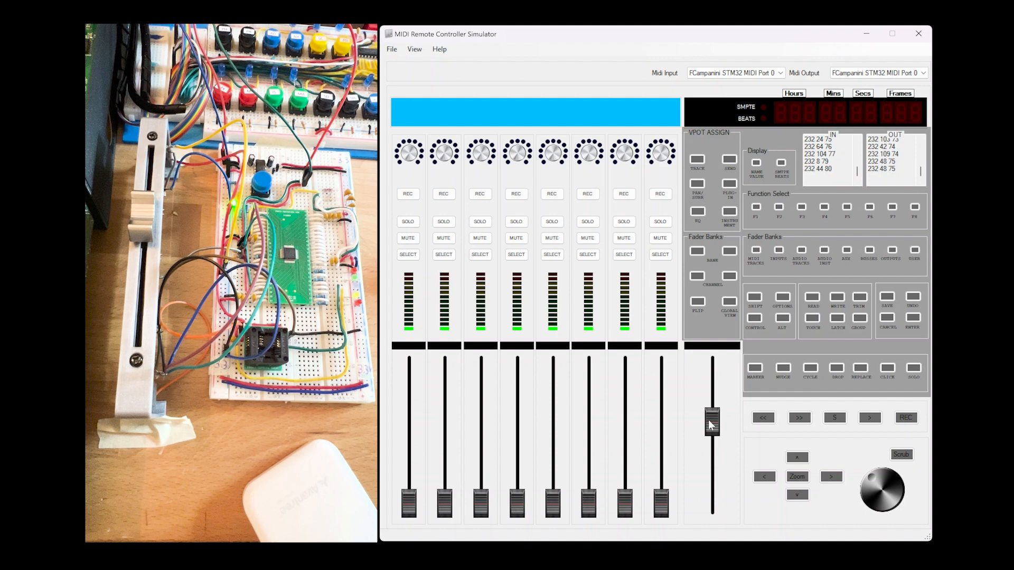
Nudge the master fader up, then bring it down stepwise to the lower third.
drag(711, 424, 711, 414)
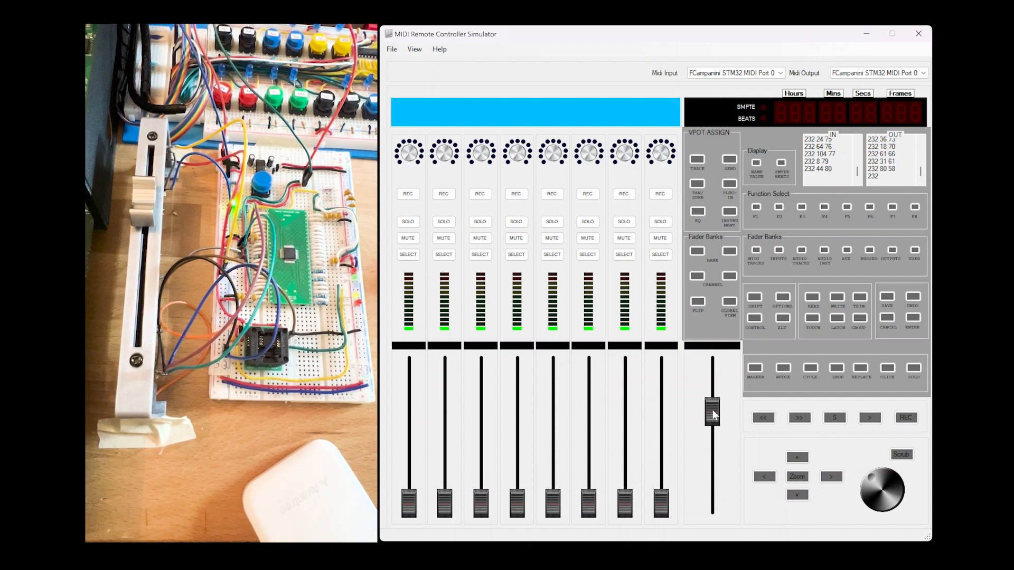
drag(712, 414, 712, 427)
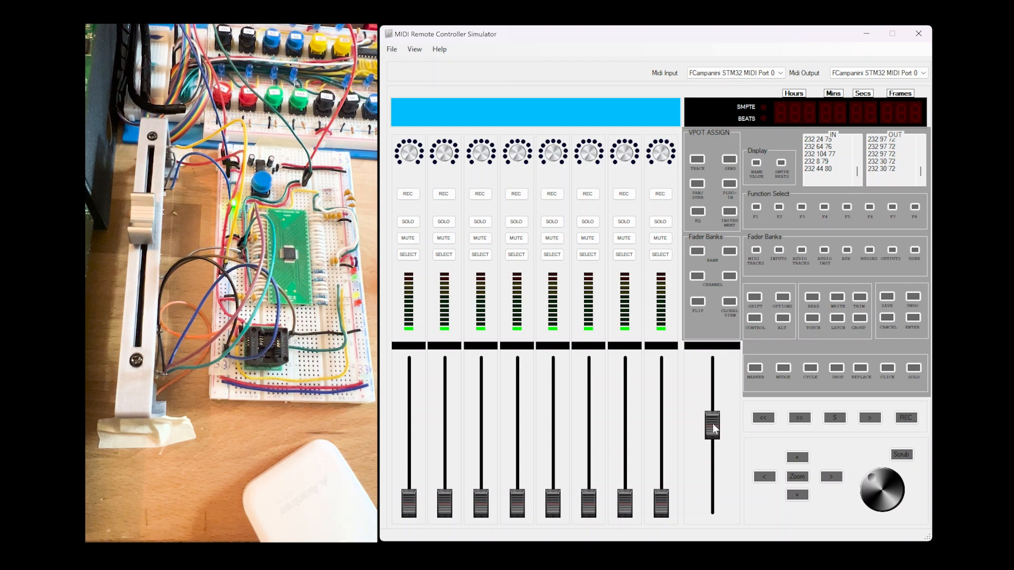
drag(712, 427, 712, 459)
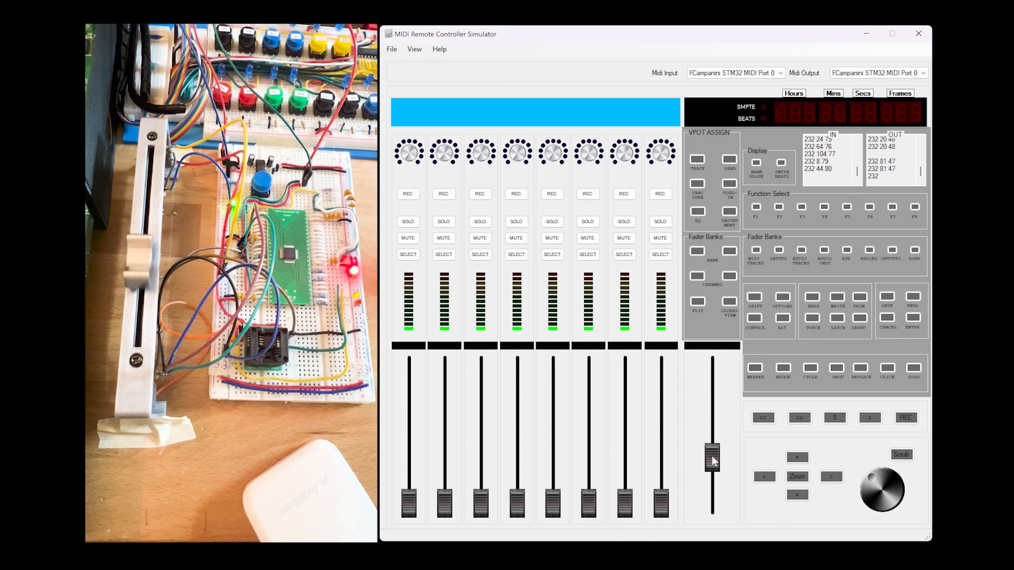